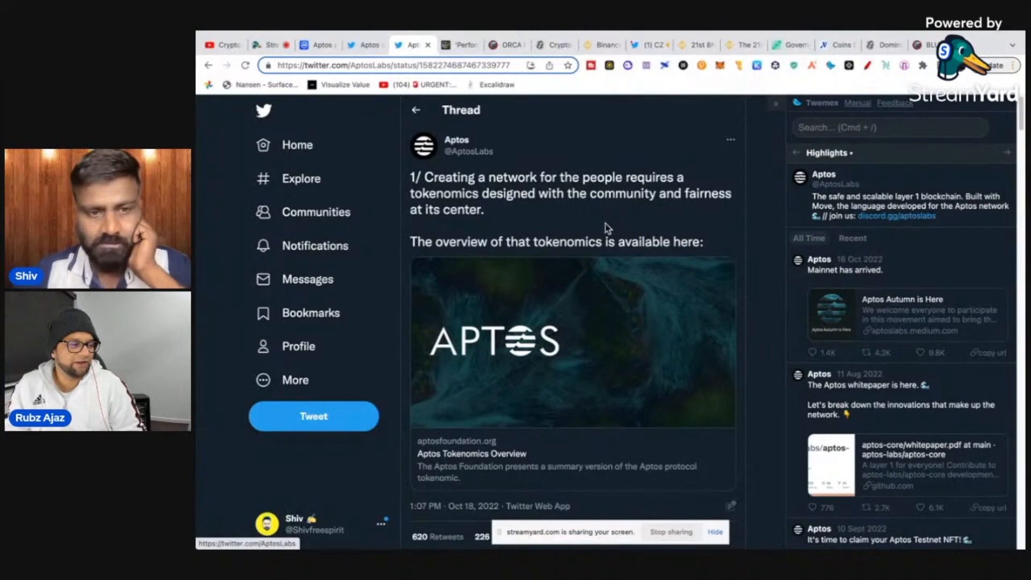
- Read down the tokenomics thread replies to the 'Watching the Aptos saga unfold' quoted tweet
{"action": "scroll", "scroll_direction": "down", "scroll_amount": 3}
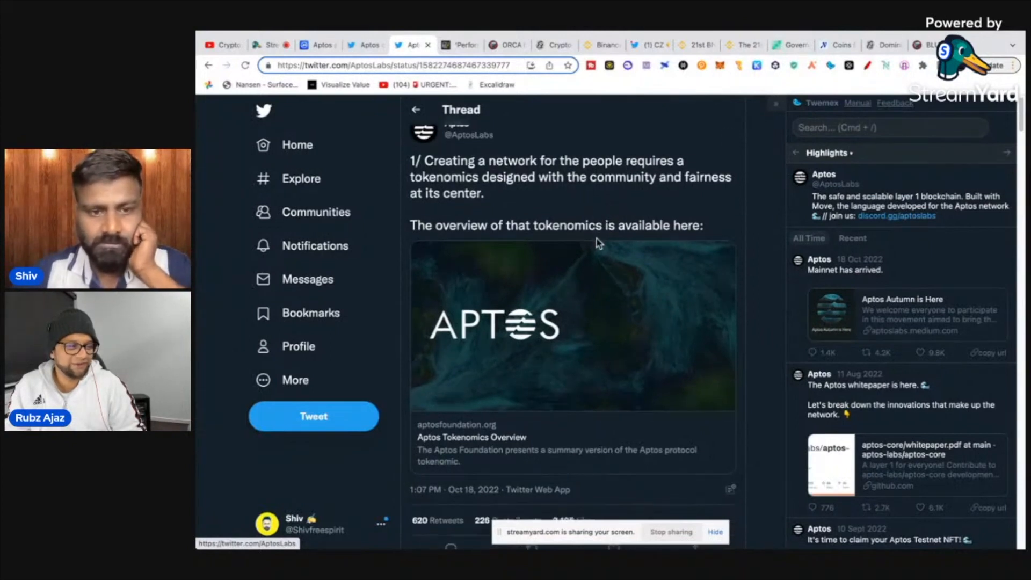
{"action": "scroll", "scroll_direction": "down", "scroll_amount": 3}
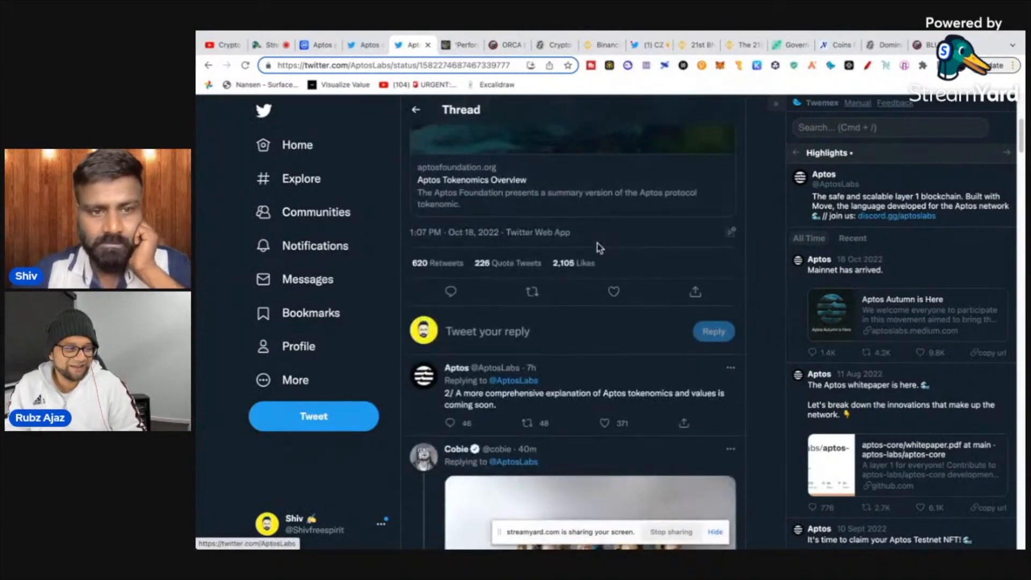
{"action": "scroll", "scroll_direction": "down", "scroll_amount": 3}
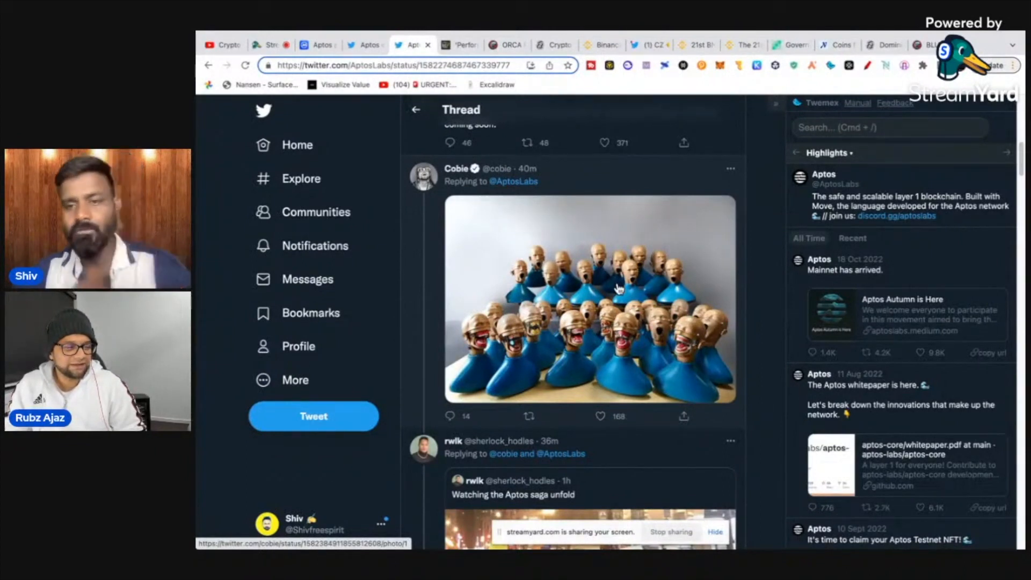
{"action": "scroll", "scroll_direction": "down", "scroll_amount": 3}
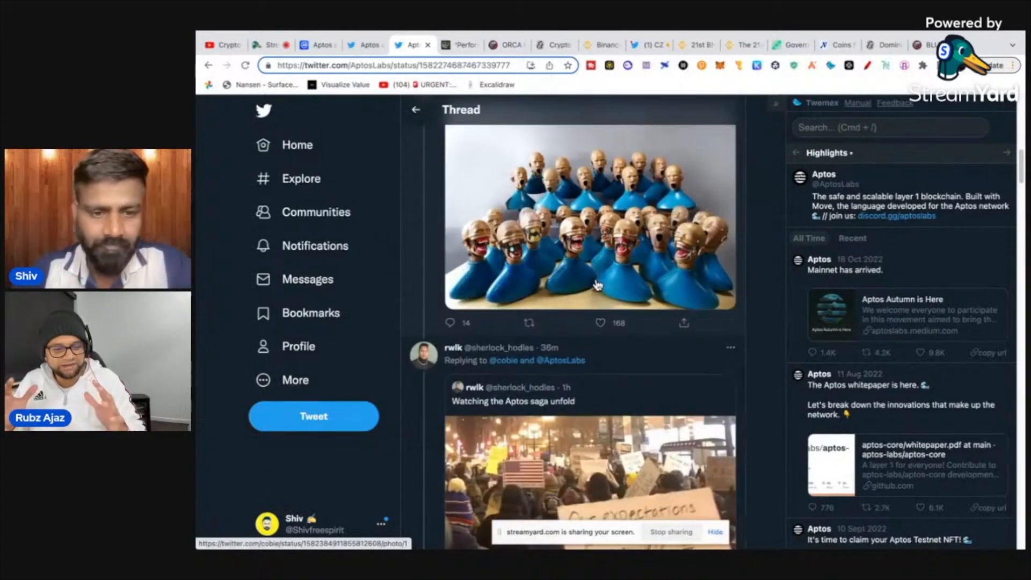
{"action": "scroll", "scroll_direction": "down", "scroll_amount": 3}
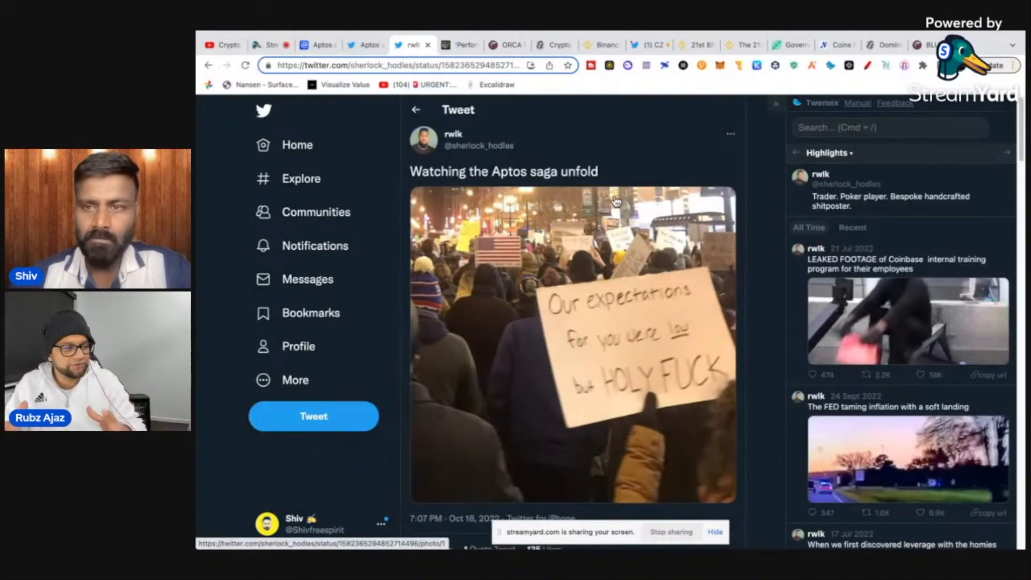
- Go back from the reply and bring up the Aptos 'Day one update' thread
{"action": "left_click", "coordinate": [209, 65]}
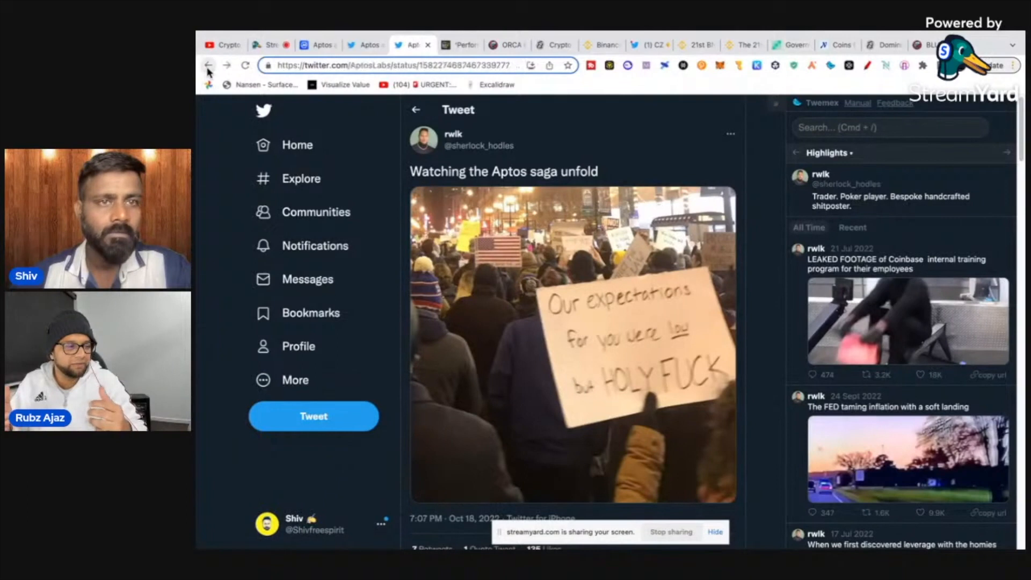
{"action": "left_click", "coordinate": [210, 65]}
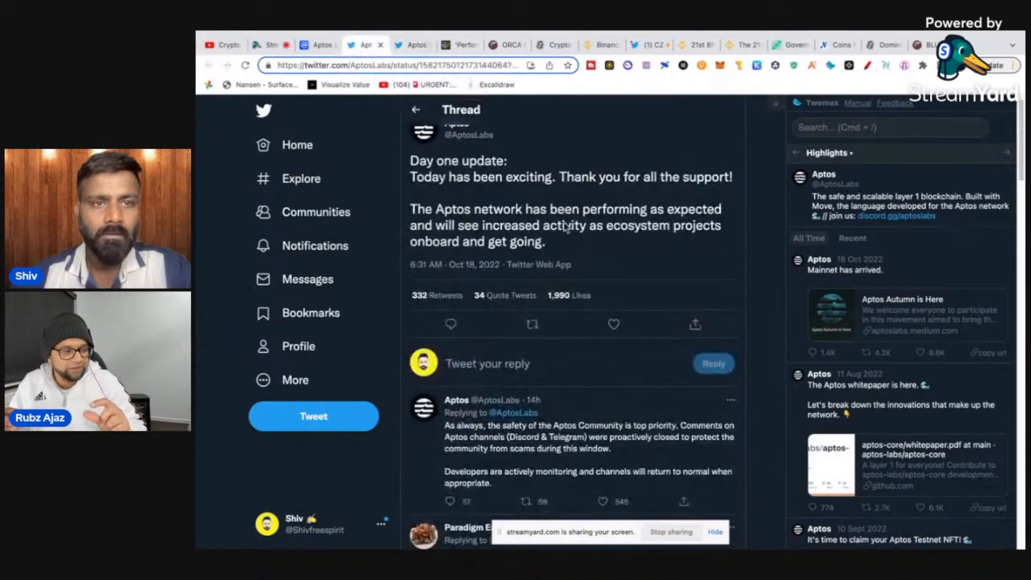
- Read through the replies questioning the tokenomics and Binance listing
{"action": "scroll", "scroll_direction": "down", "scroll_amount": 3}
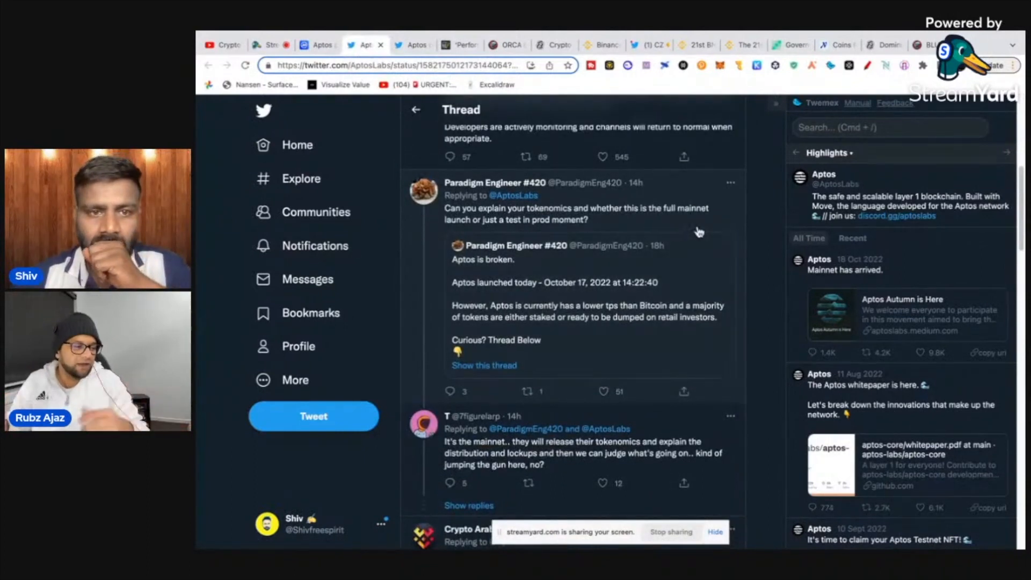
{"action": "scroll", "scroll_direction": "down", "scroll_amount": 3}
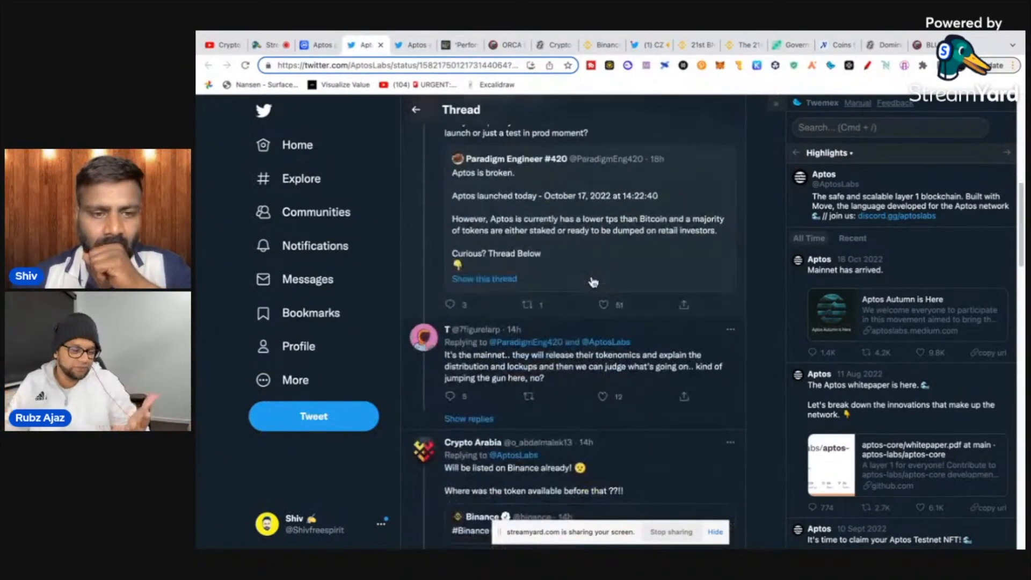
{"action": "scroll", "scroll_direction": "down", "scroll_amount": 3}
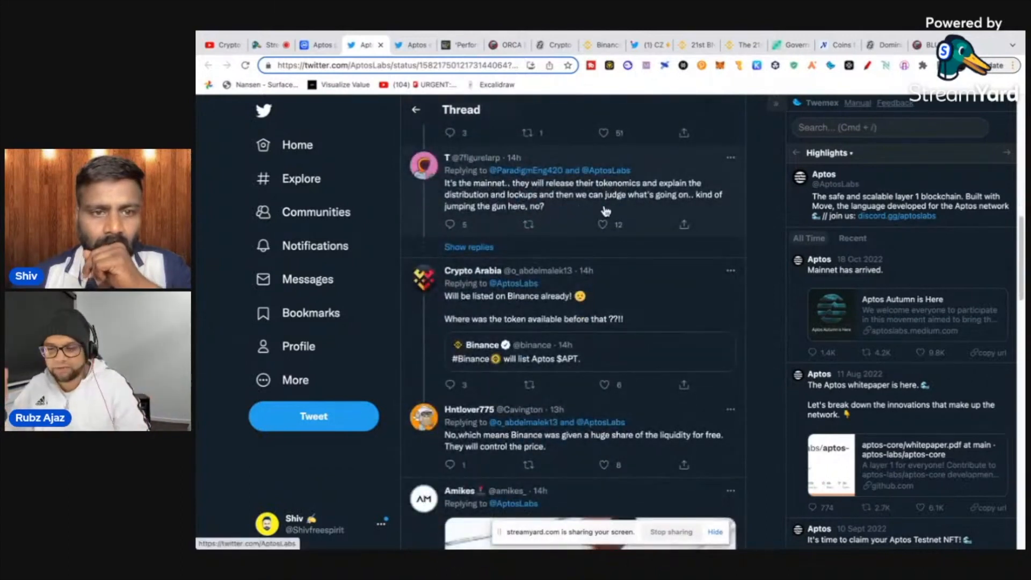
{"action": "scroll", "scroll_direction": "down", "scroll_amount": 3}
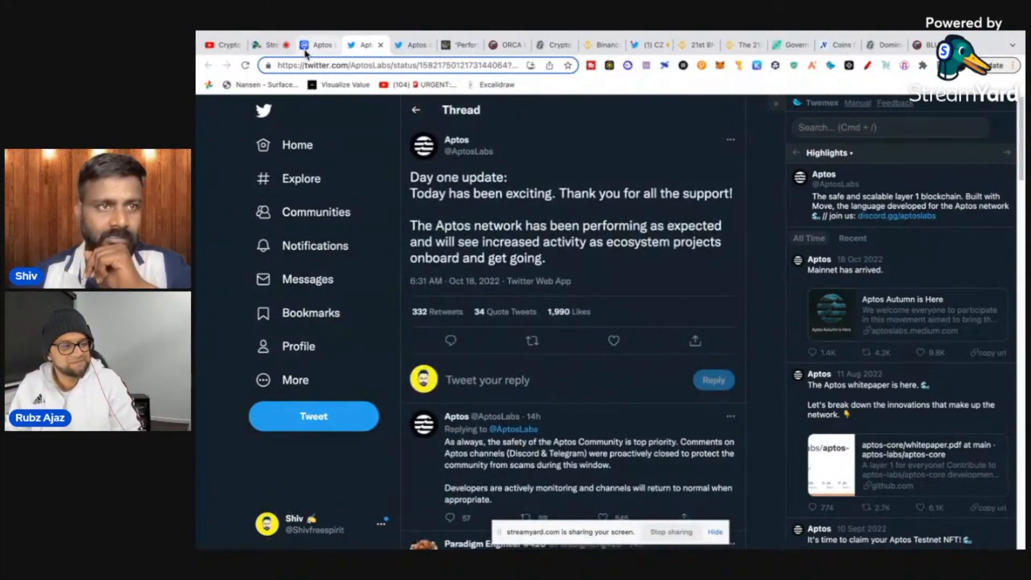
- Switch to the CoinMarketCap 'Aptos price today' tab showing untracked market data
{"action": "left_click", "coordinate": [409, 45]}
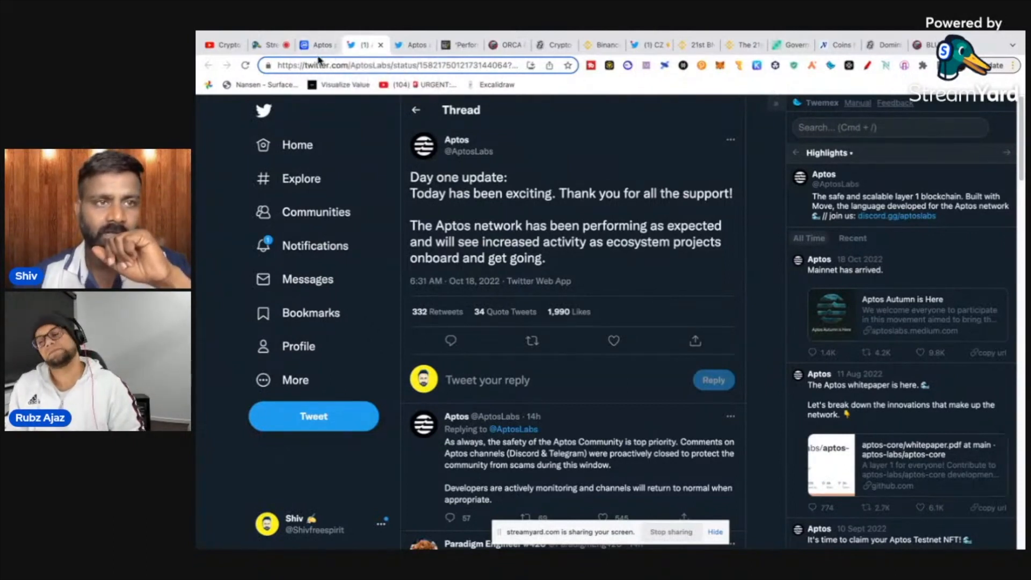
{"action": "mouse_move", "coordinate": [318, 44]}
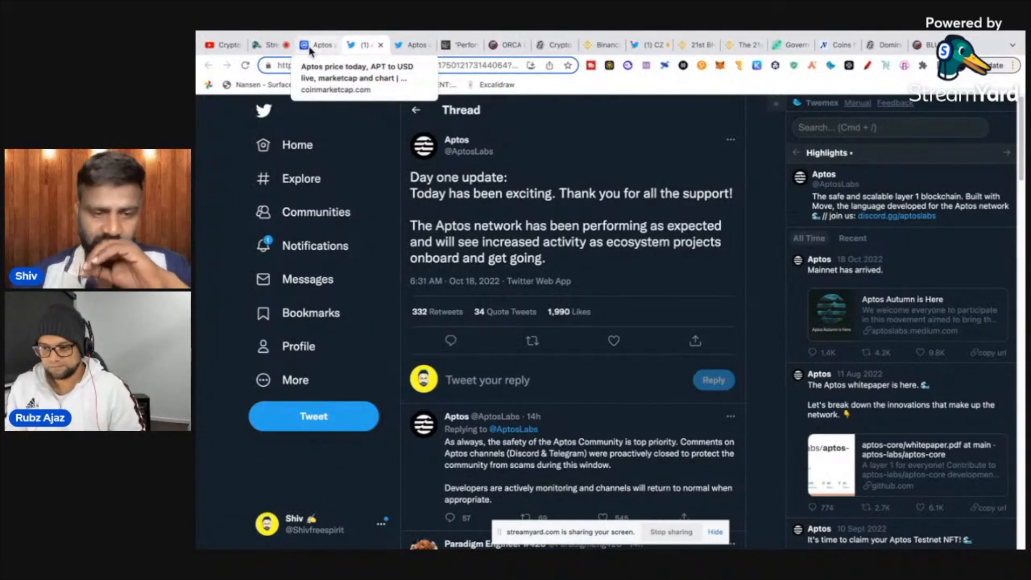
{"action": "left_click", "coordinate": [316, 45]}
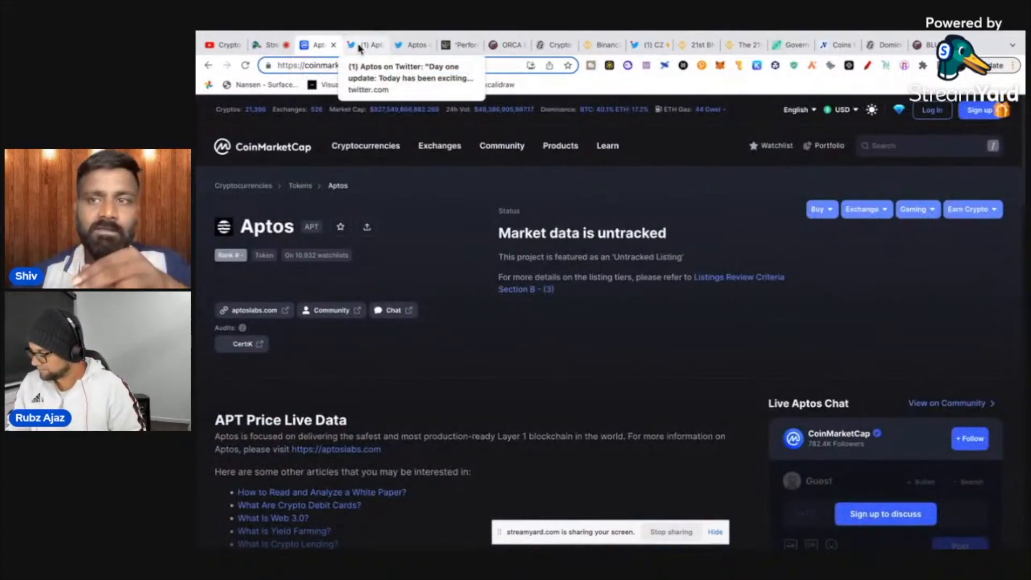
- Switch back to the Twitter tab holding the Aptos tokenomics thread
{"action": "left_click", "coordinate": [361, 45]}
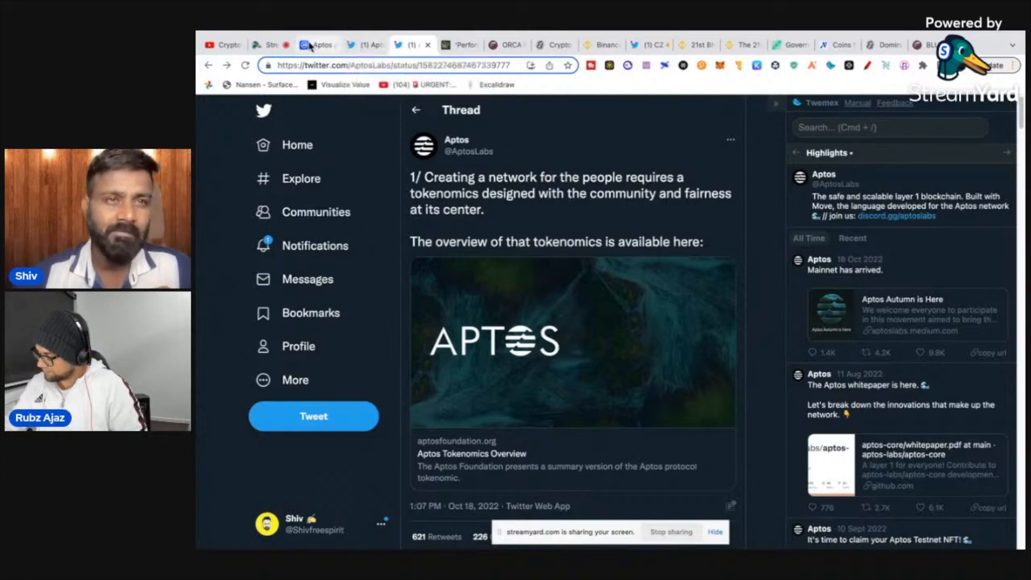
{"action": "mouse_move", "coordinate": [318, 44]}
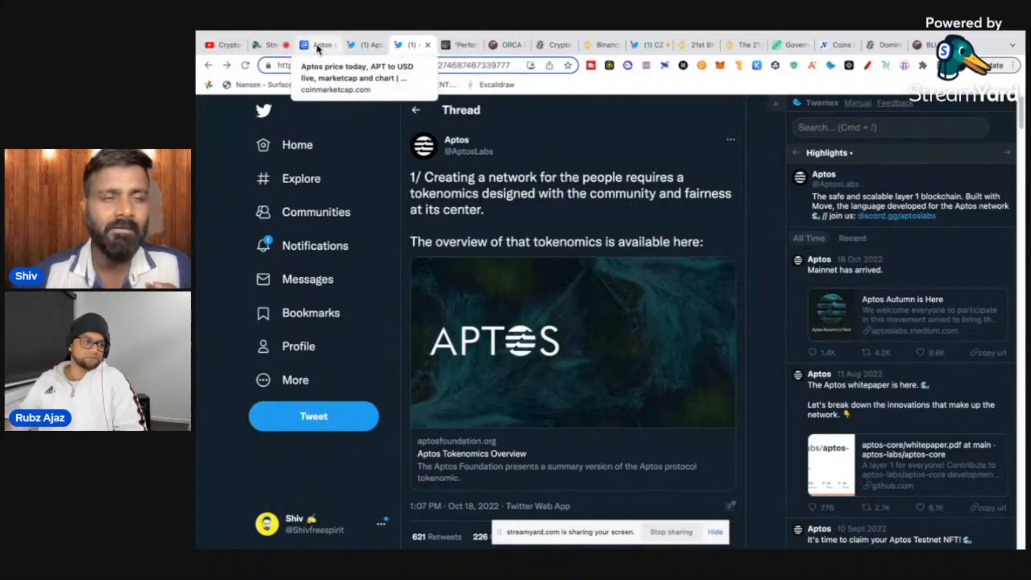